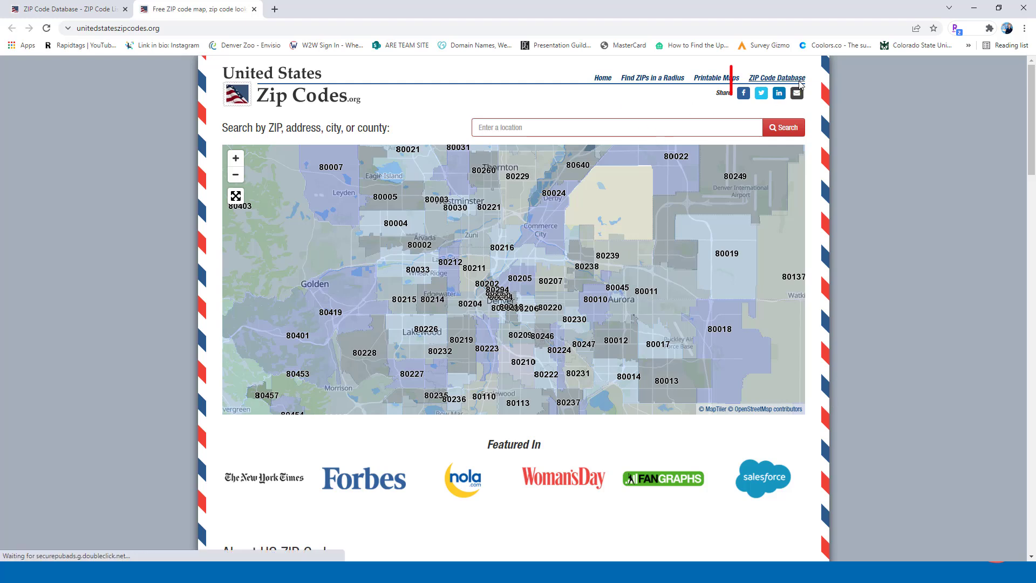
mouse_move(777, 78)
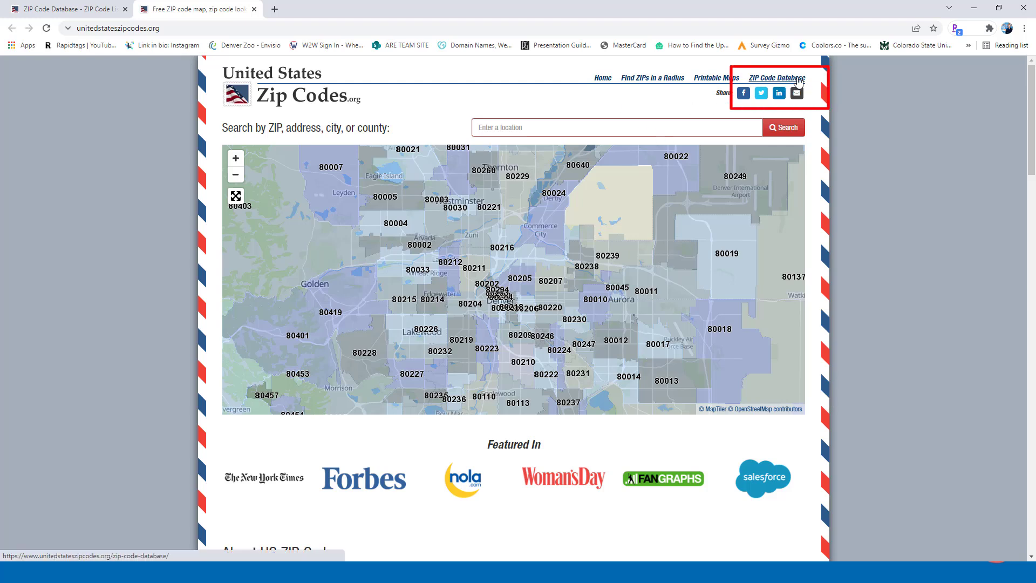
Go to the ZIP Code Database page from the unitedstateszipcodes.org header
left_click(783, 78)
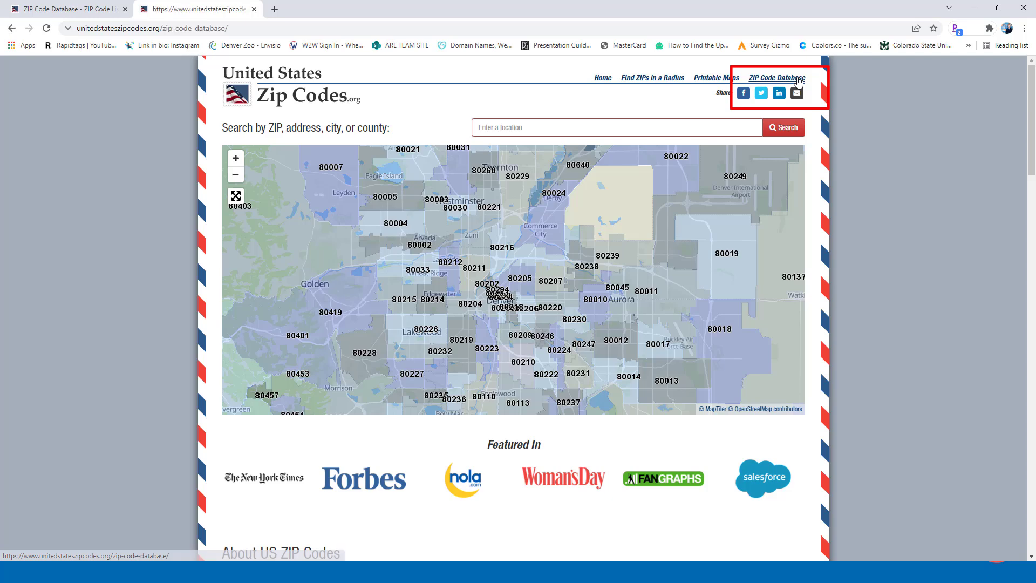
left_click(777, 77)
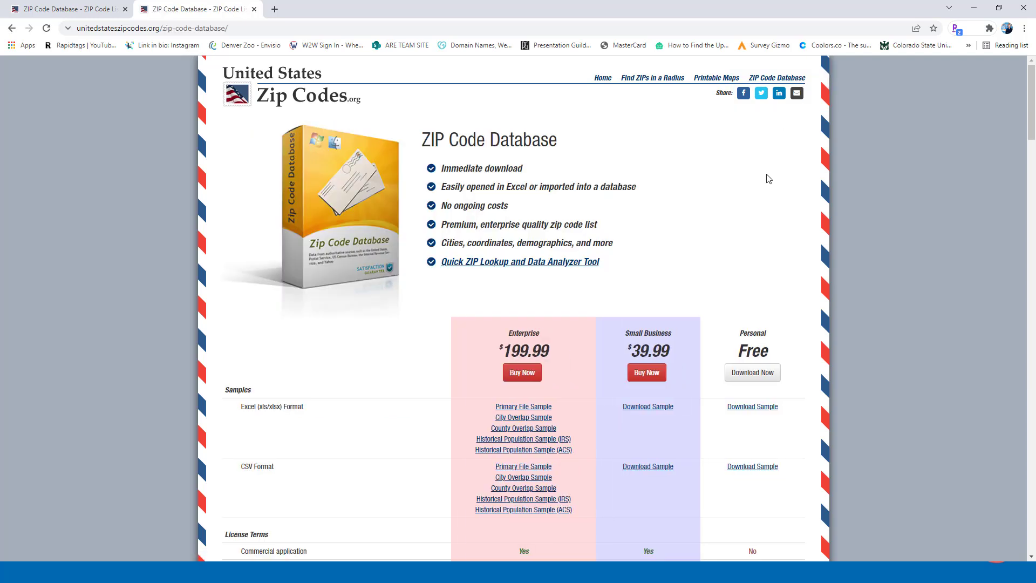
scroll("down", 3)
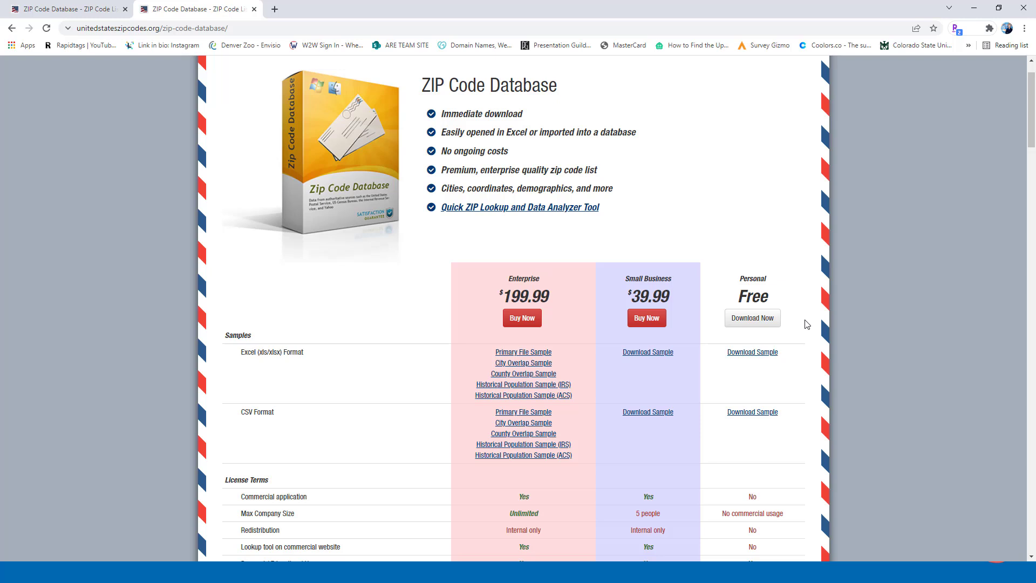
mouse_move(419, 321)
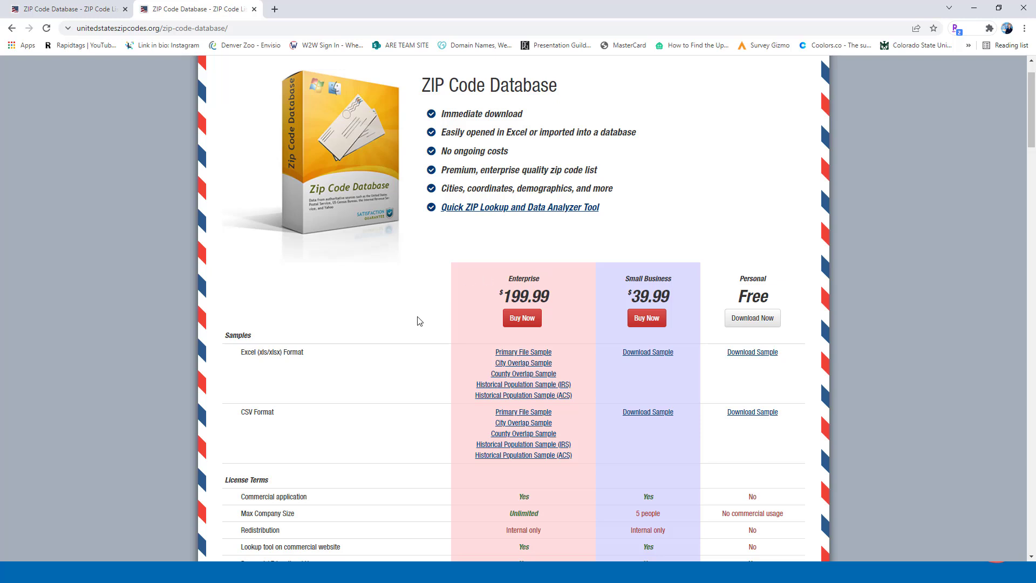
mouse_move(392, 328)
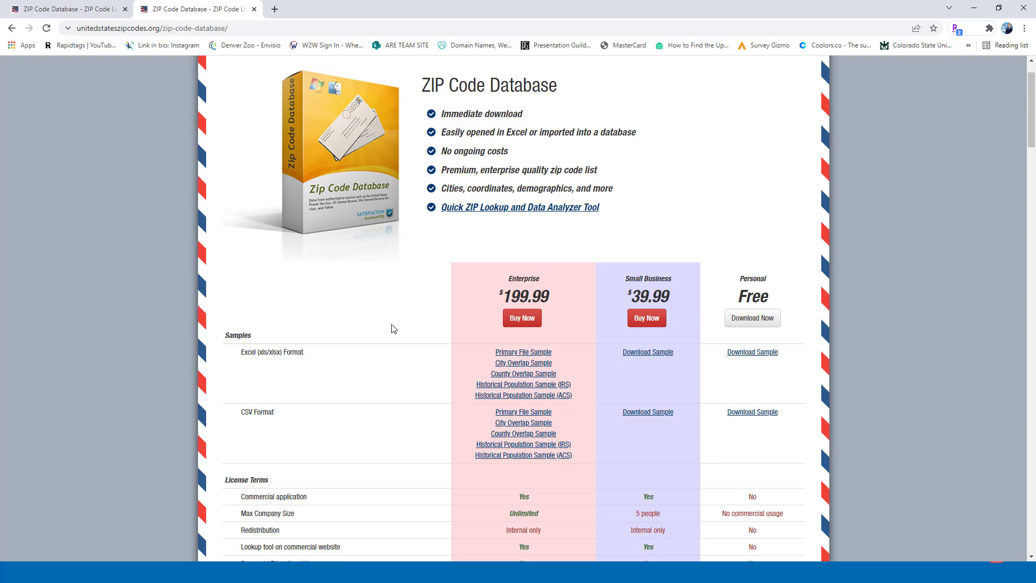
scroll("down", 3)
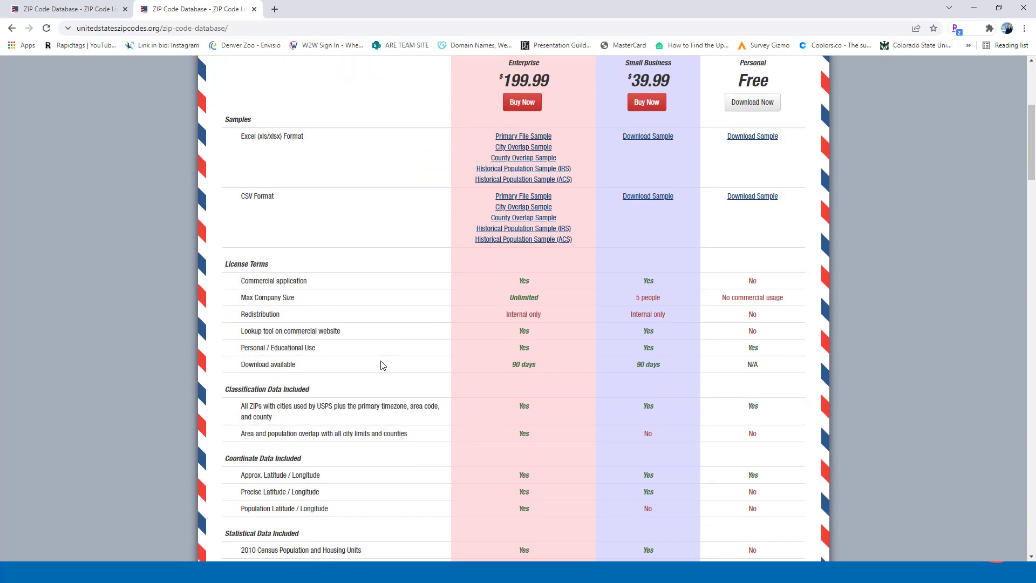
scroll("down", 3)
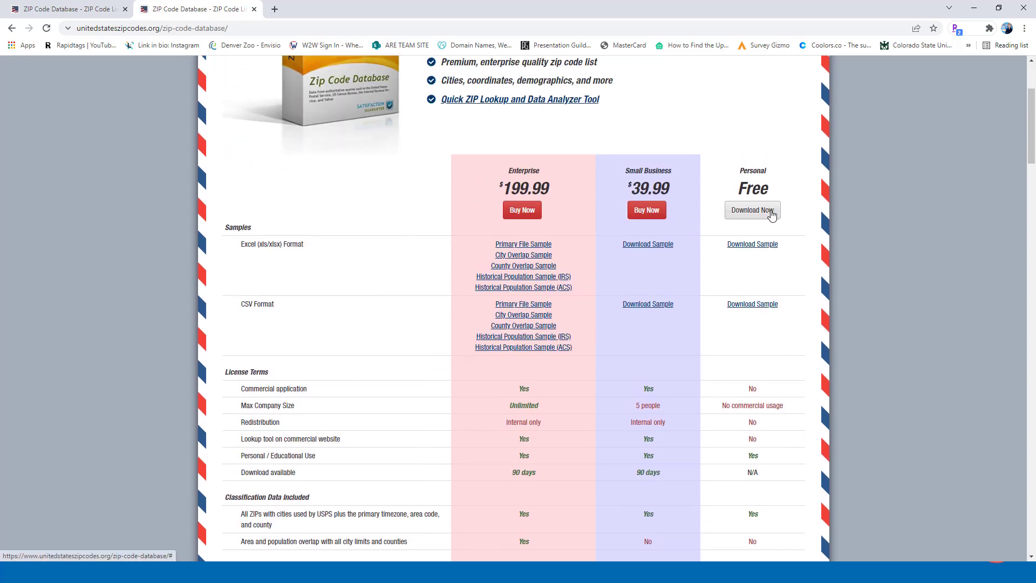
Choose Download Now under the free Personal plan to reach license verification
left_click(752, 210)
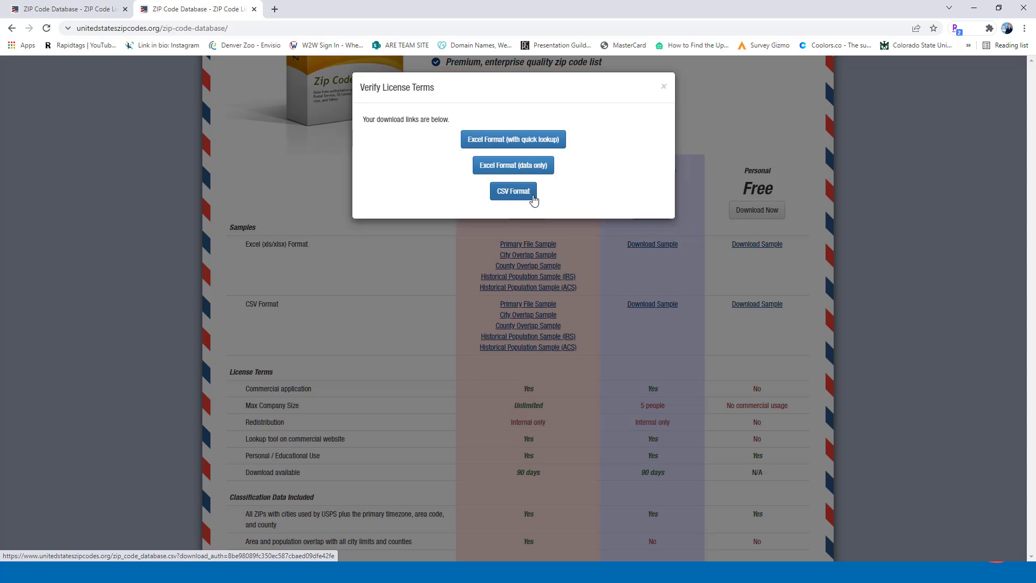
mouse_move(545, 178)
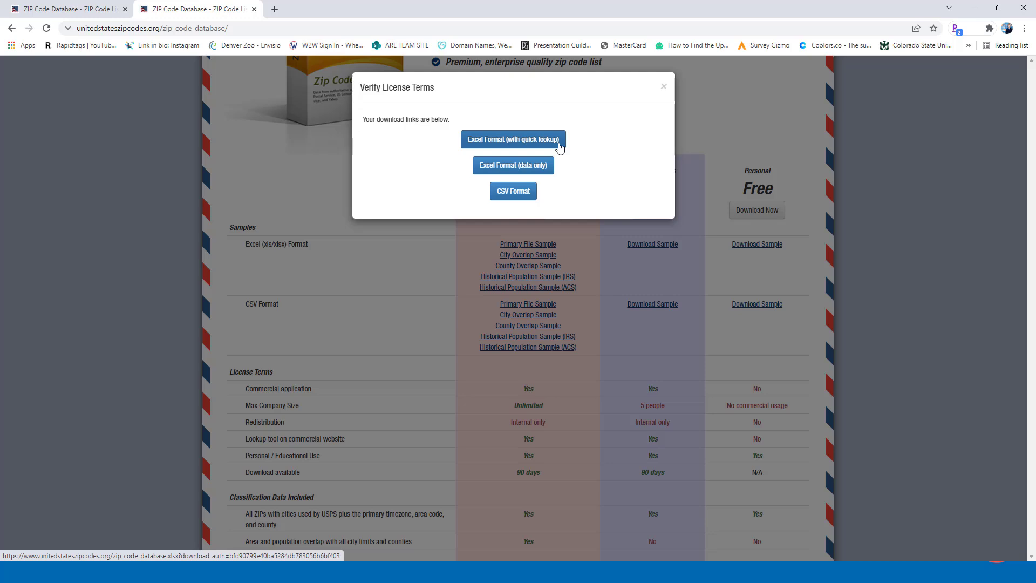
mouse_move(513, 165)
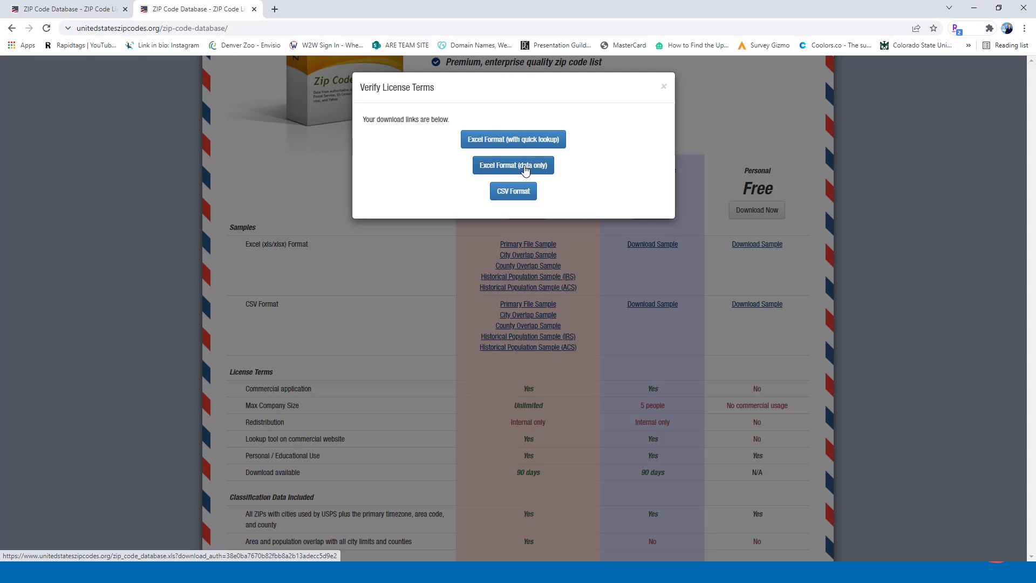
mouse_move(513, 191)
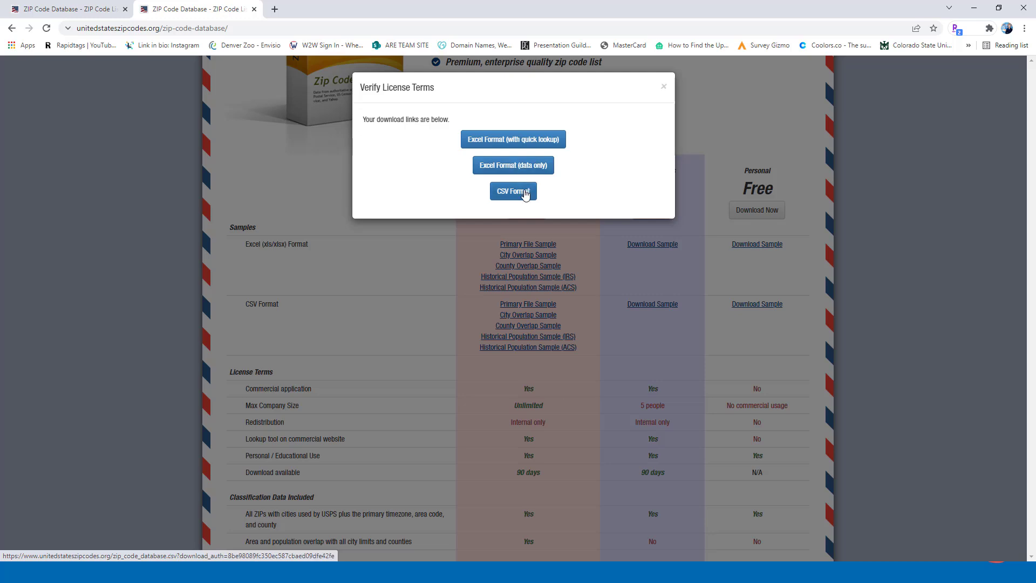
mouse_move(567, 194)
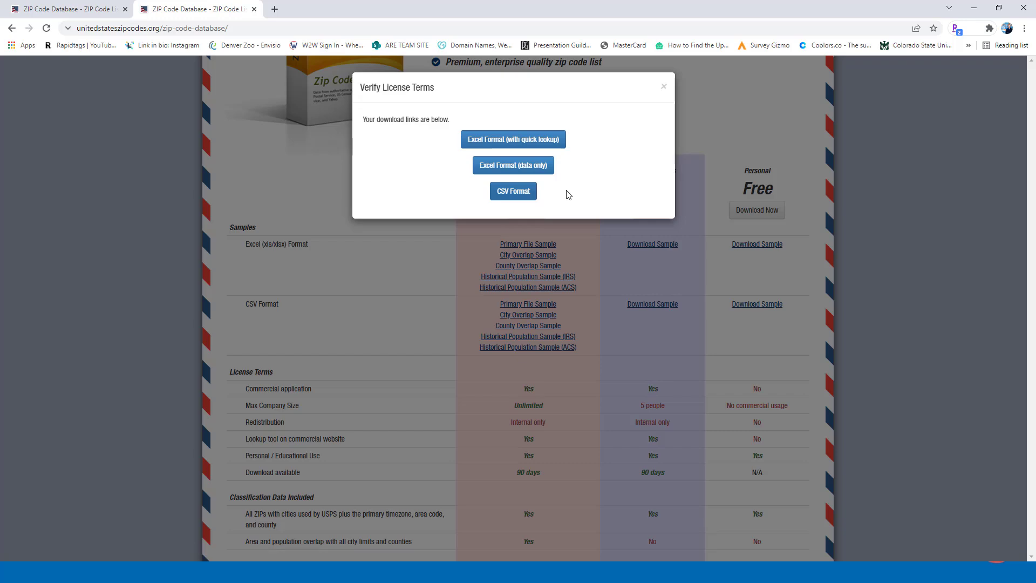
Download the database as CSV, open it in Excel, and bold the header row
left_click(512, 191)
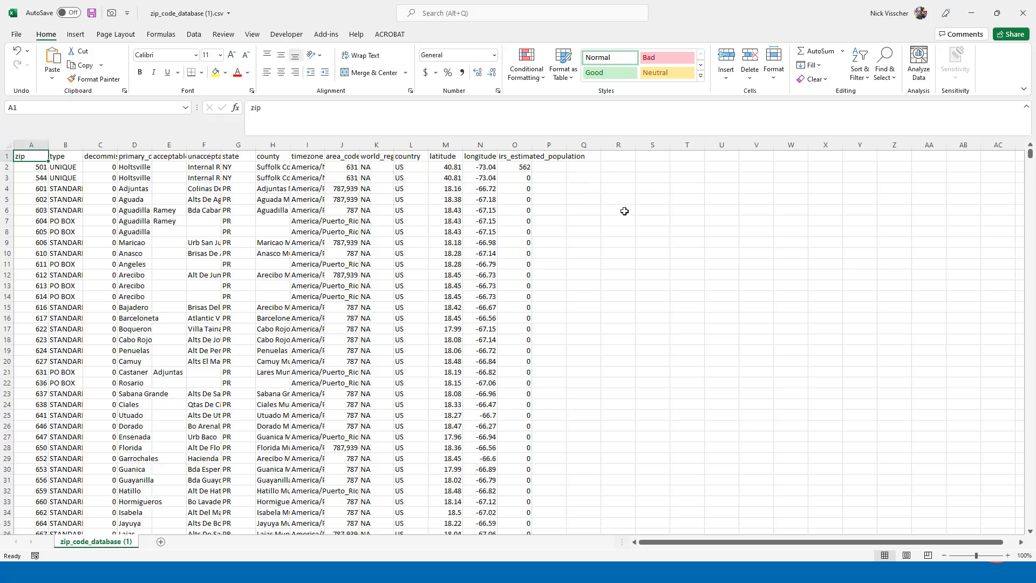
mouse_move(89, 317)
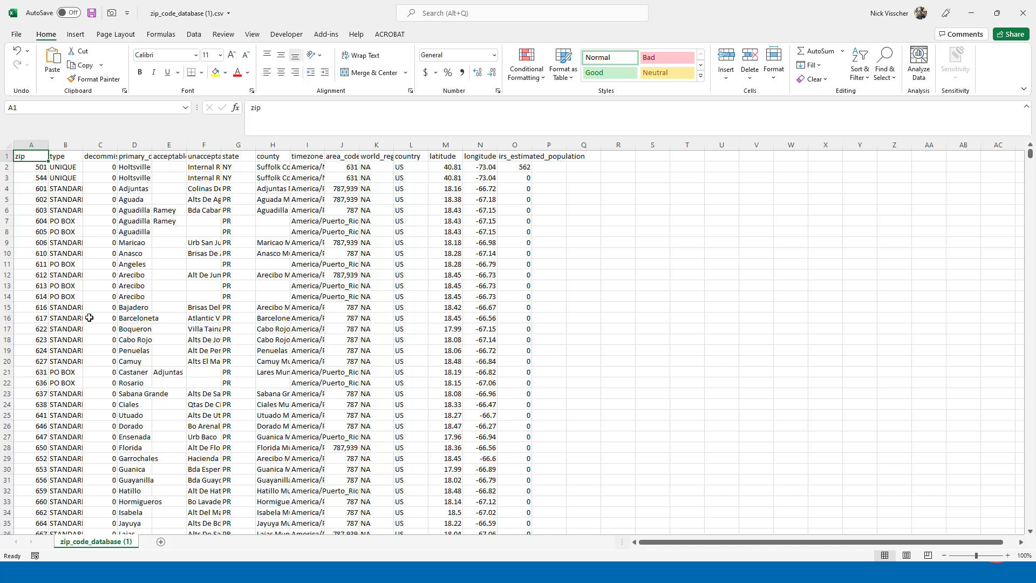
mouse_move(30, 156)
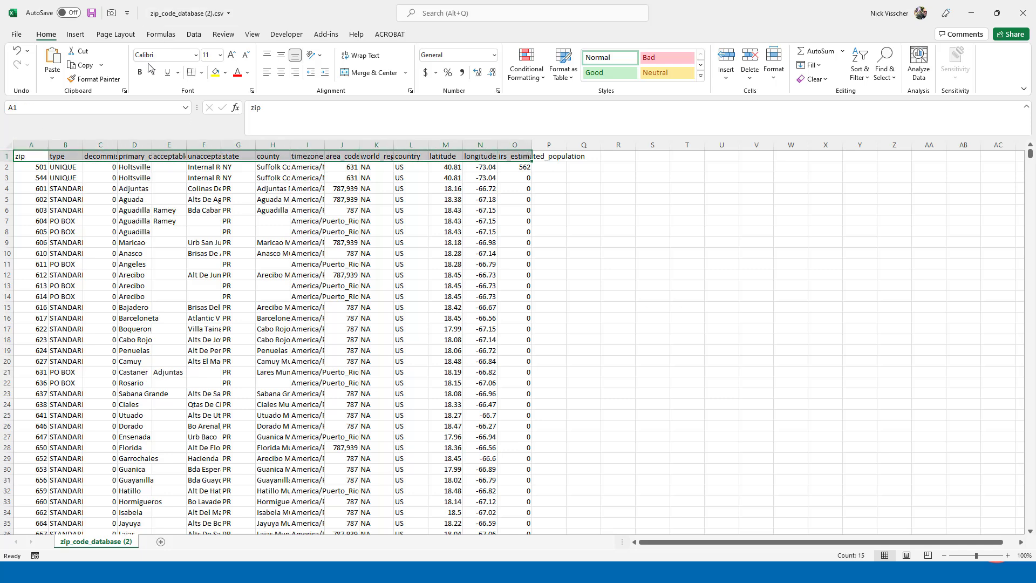
left_click(139, 72)
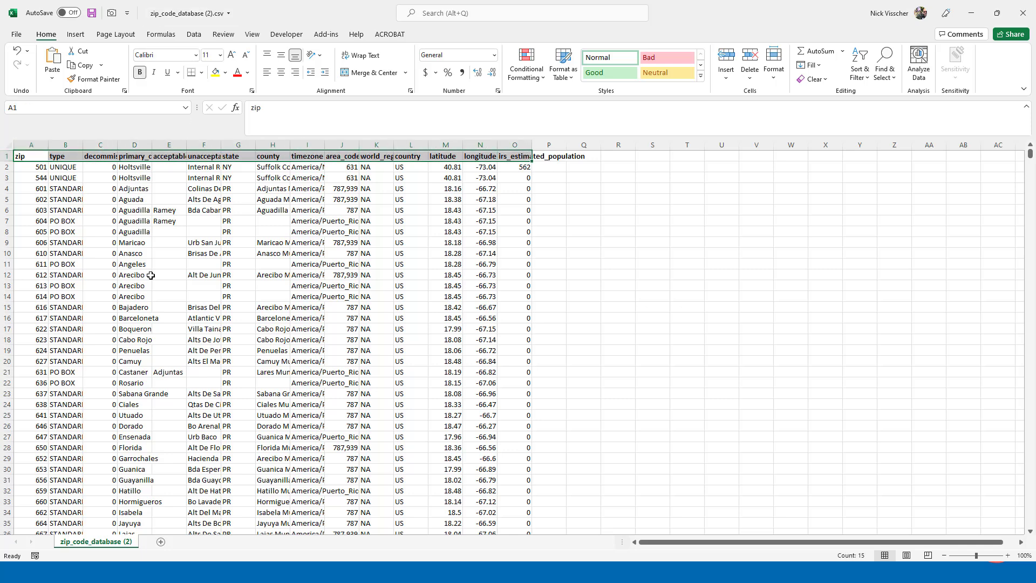
left_click(100, 167)
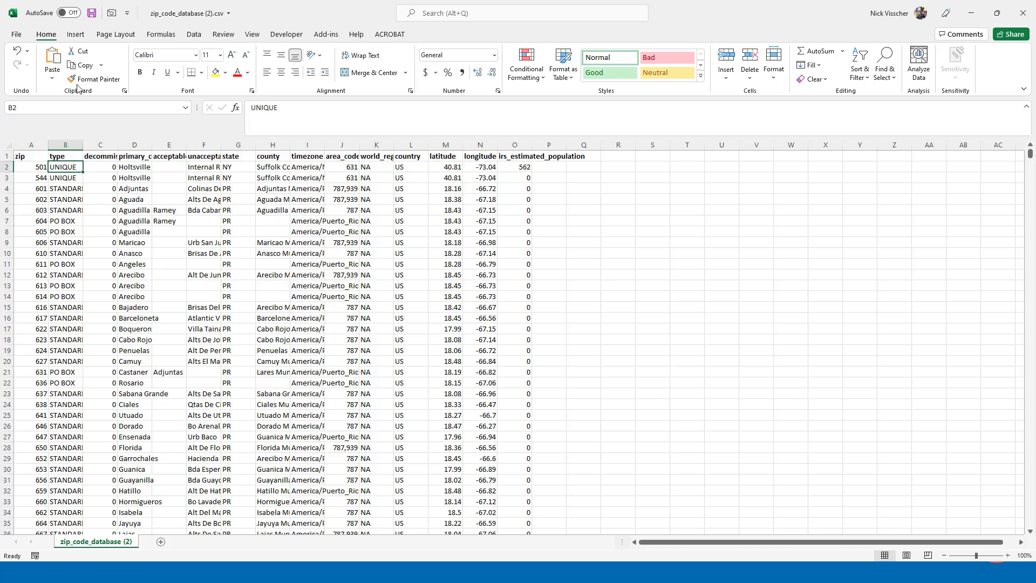
Apply Freeze Top Row from the View tab and scroll down to confirm
left_click(252, 33)
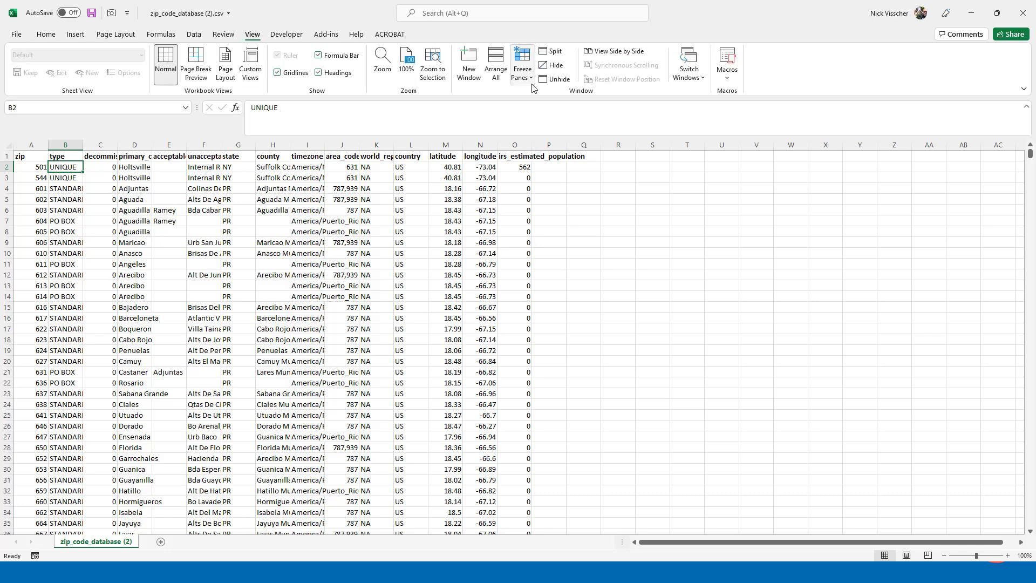
left_click(521, 64)
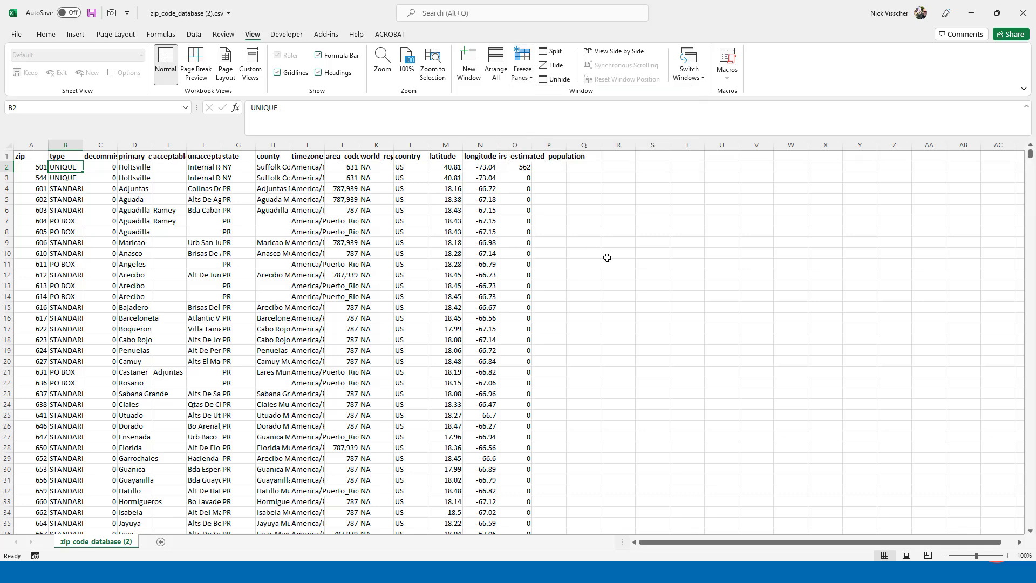
scroll("down", 3)
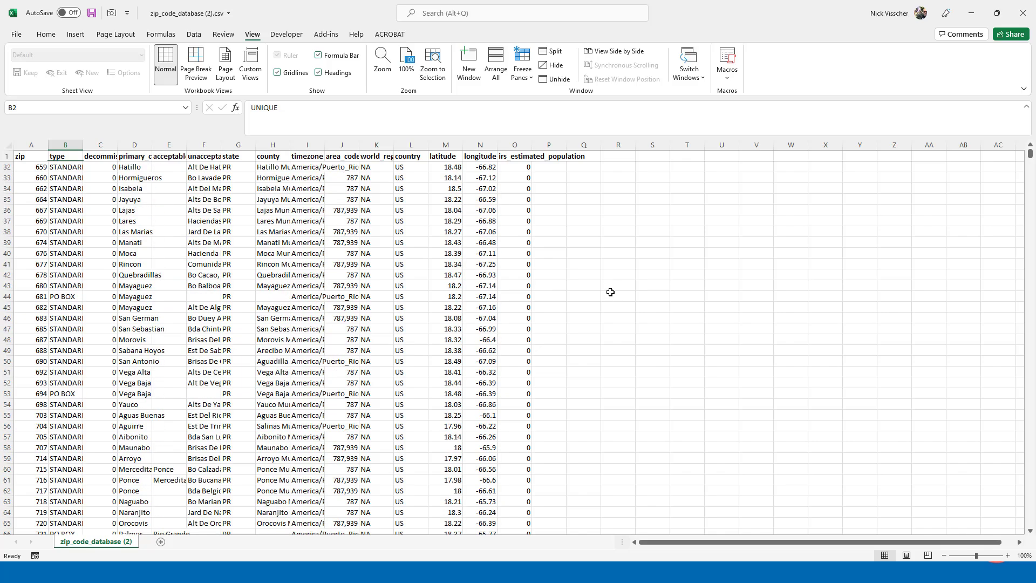
scroll("down", 3)
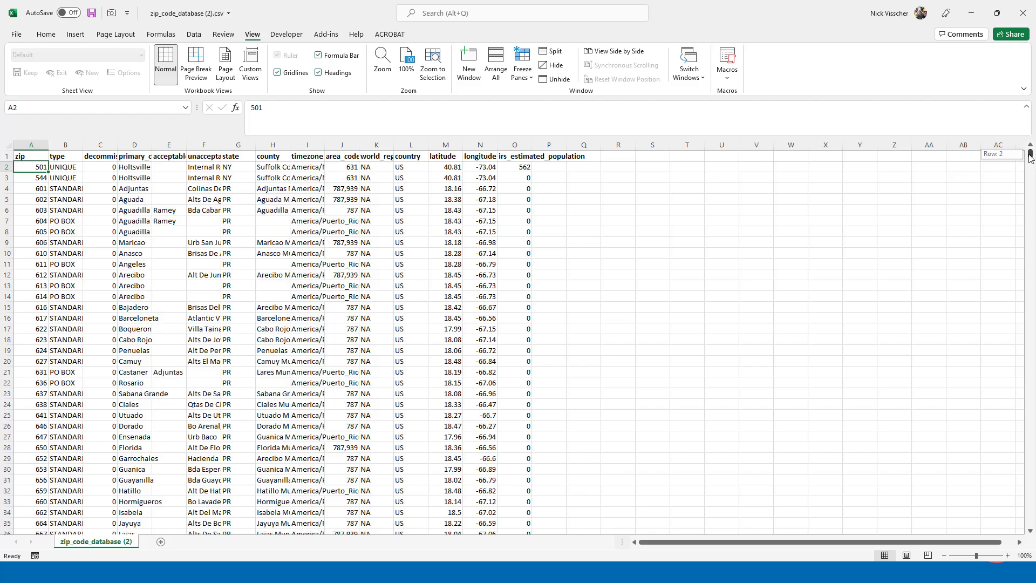
scroll("down", 3)
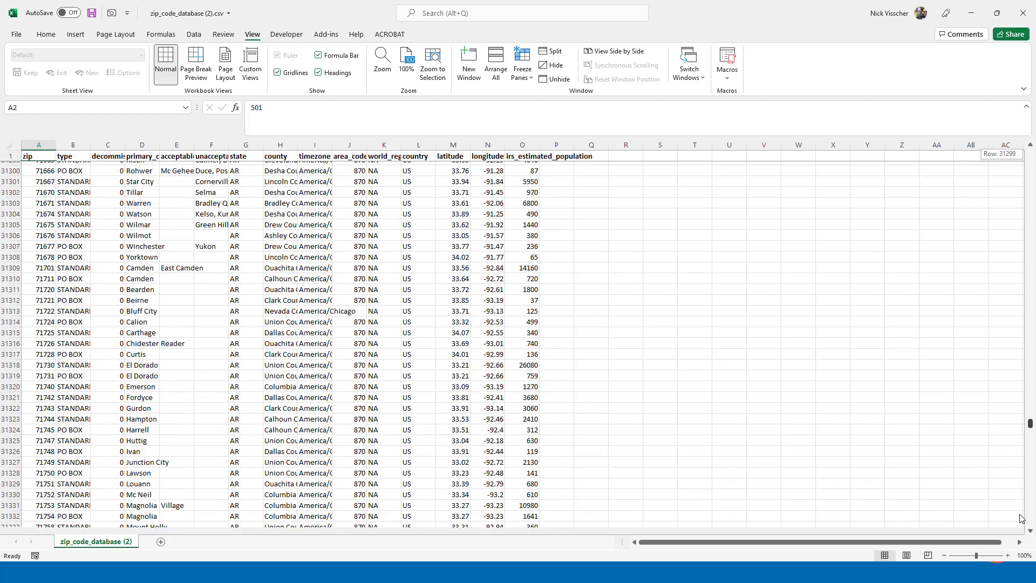
scroll("down", 3)
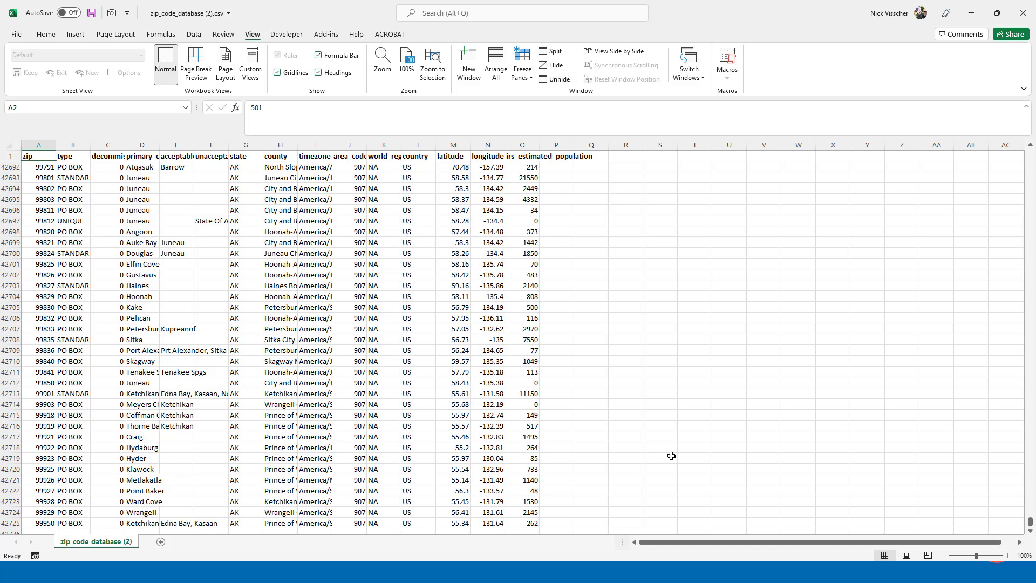
scroll("down", 3)
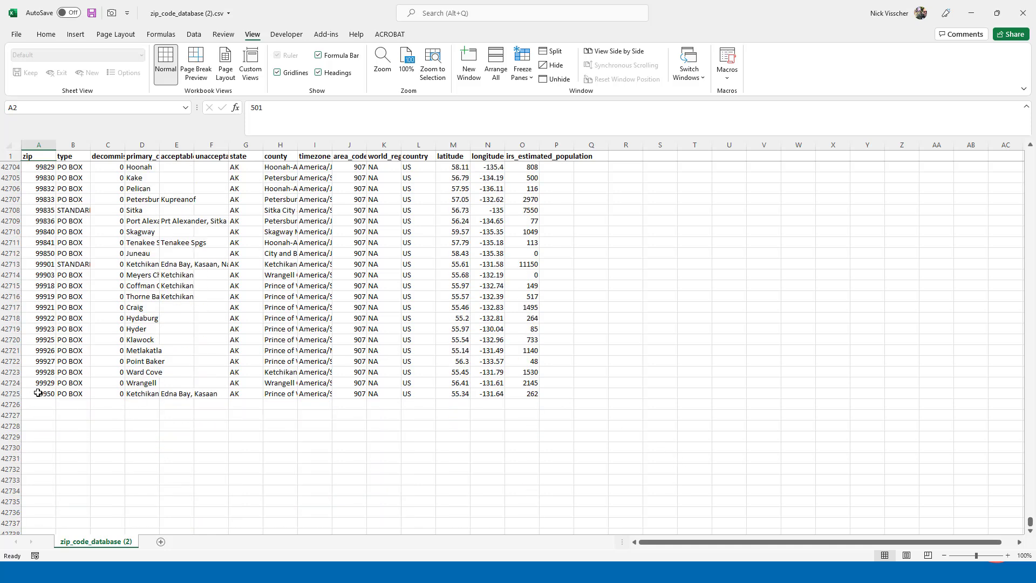
mouse_move(1024, 518)
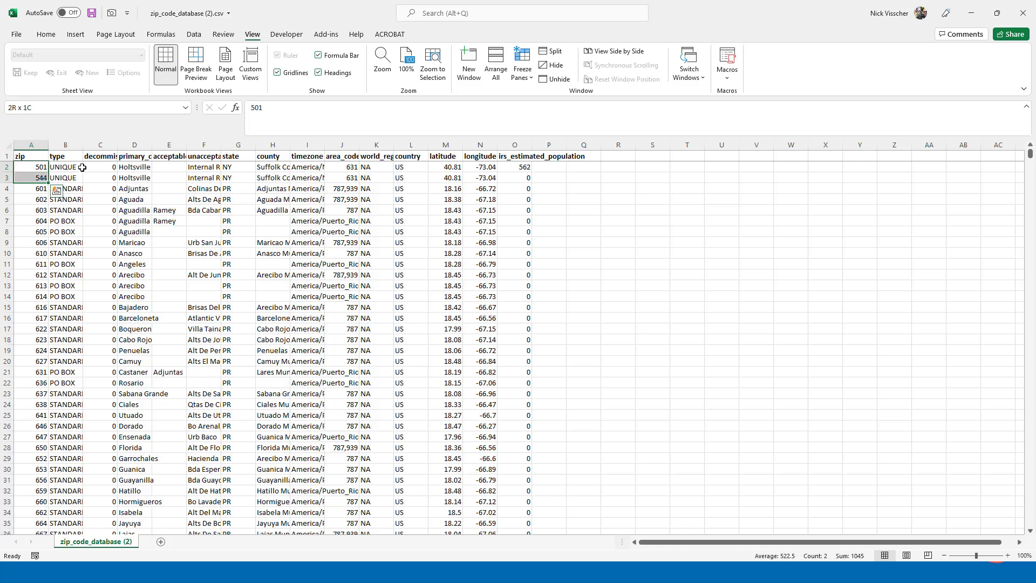
left_click_drag(30, 166, 30, 243)
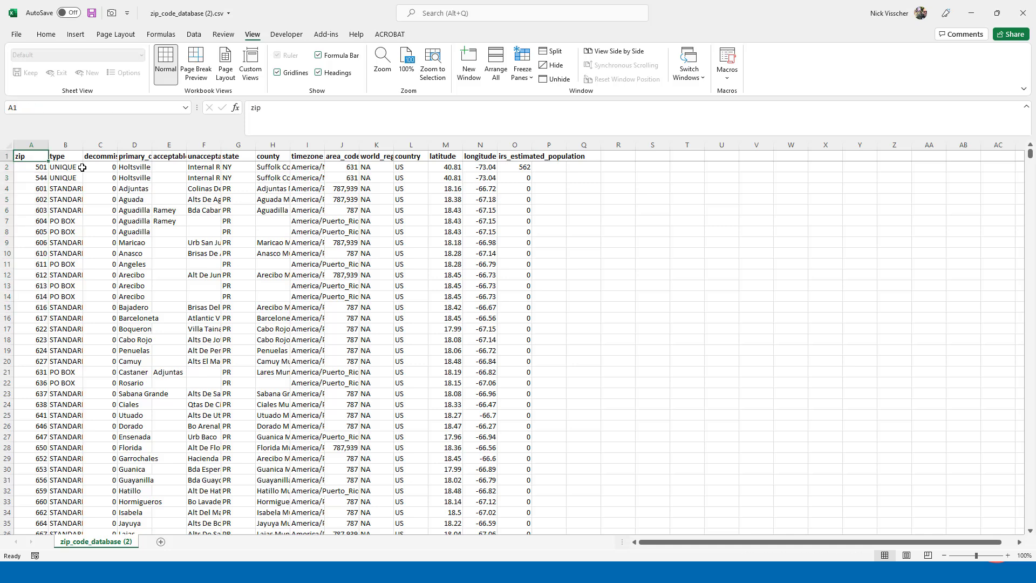
left_click(31, 166)
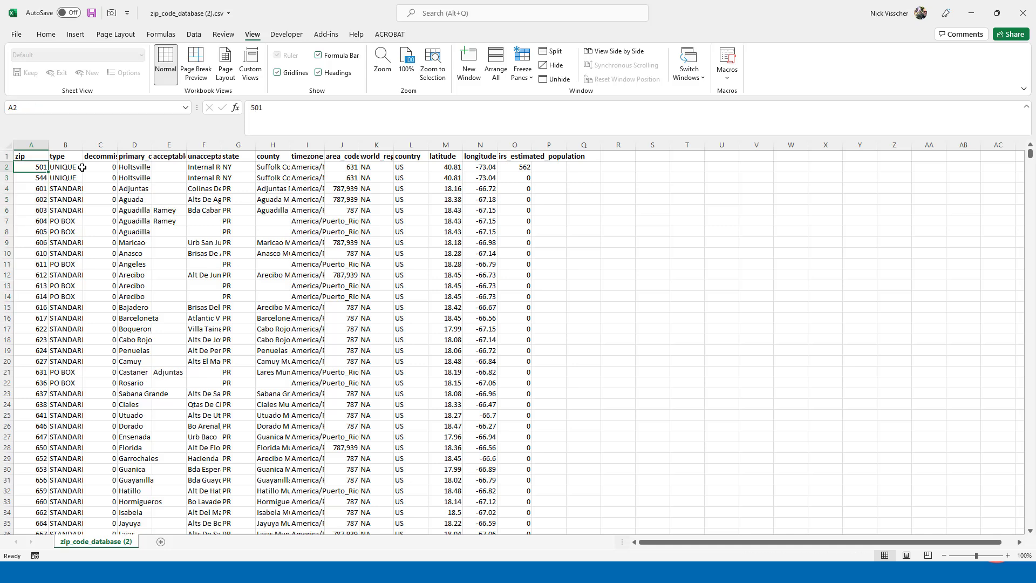